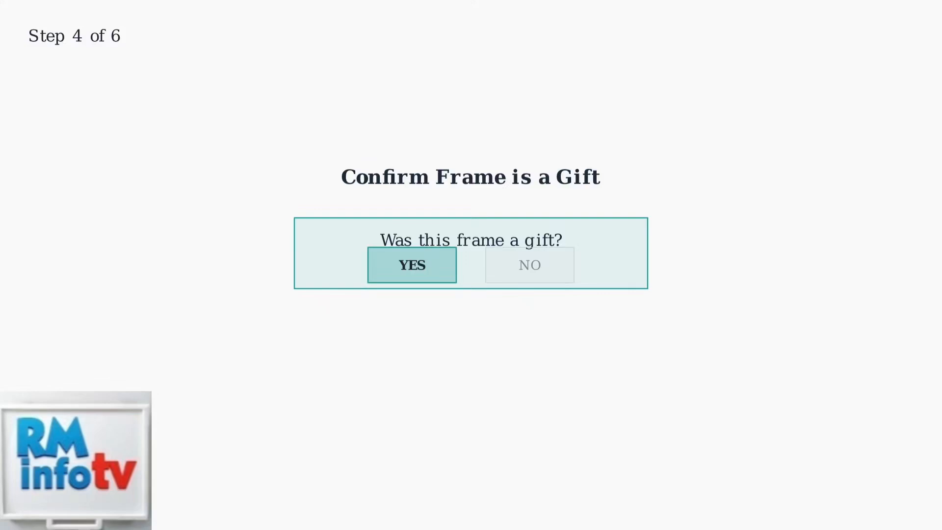
Step: Answer YES on the 'Confirm Frame is a Gift' screen
left_click(412, 265)
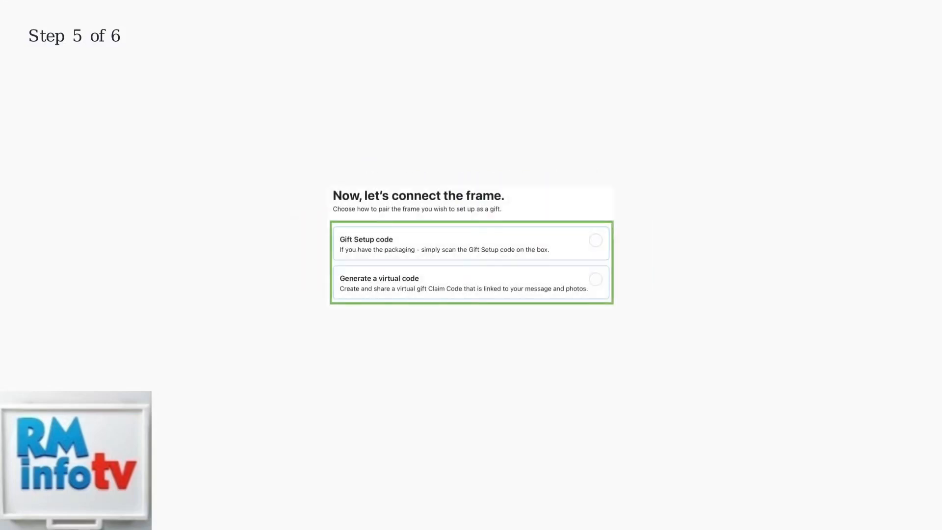
Step: Pair the frame by generating a virtual gift claim code and entering it
left_click(472, 283)
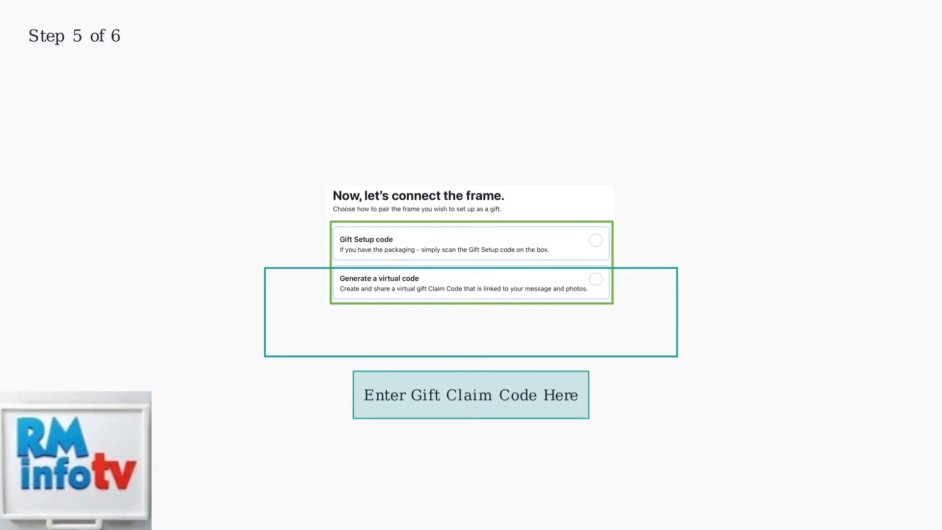
left_click(470, 394)
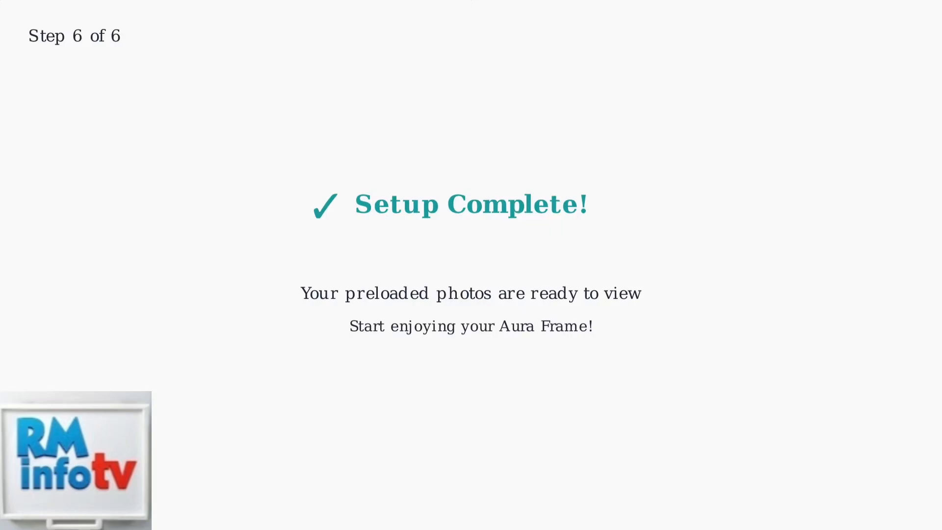